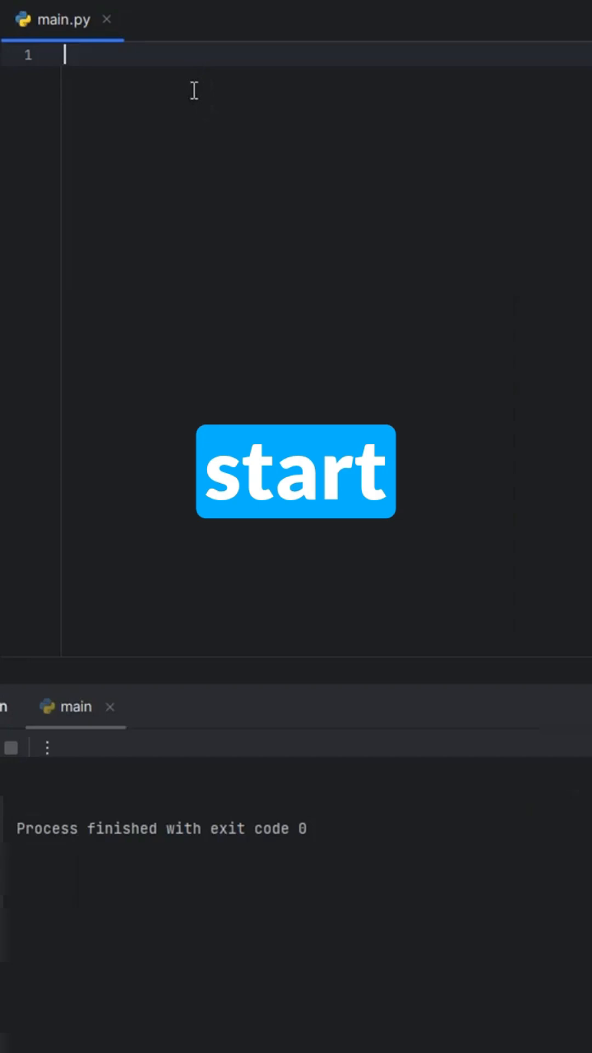
# Step: Write def fibonnaci(n): returning 1 when n == 1 or n == 2, then a = 1, b = 1
pyautogui.write('def fibo')
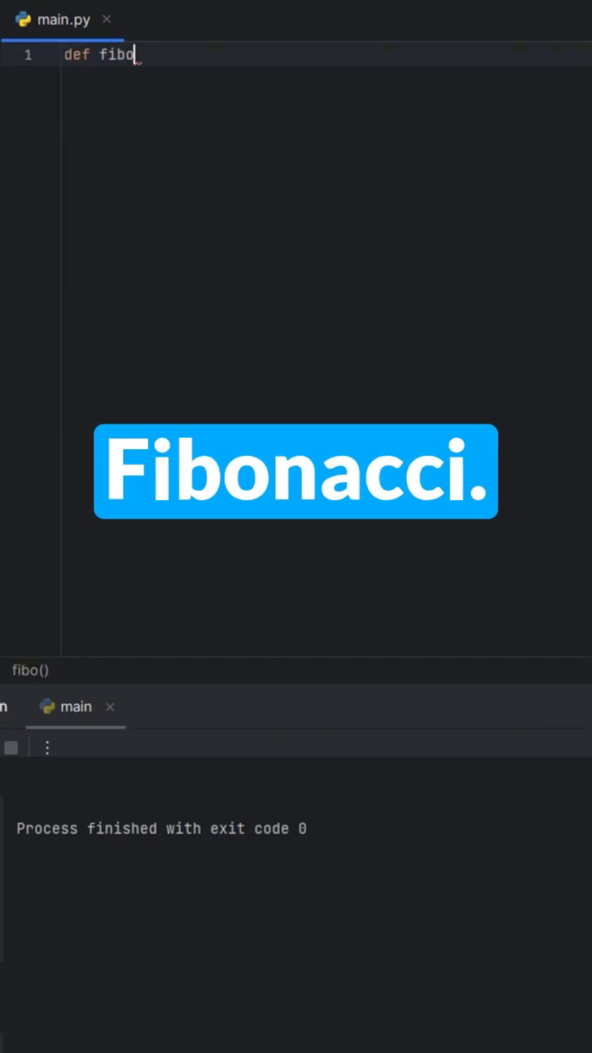
pyautogui.write('nnaci(n)')
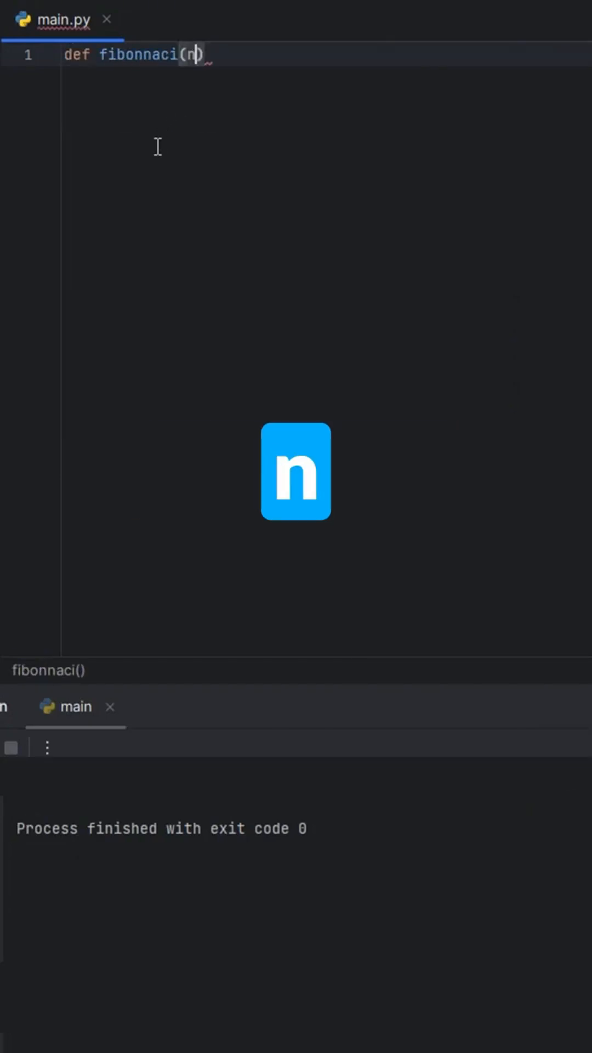
pyautogui.write('):')
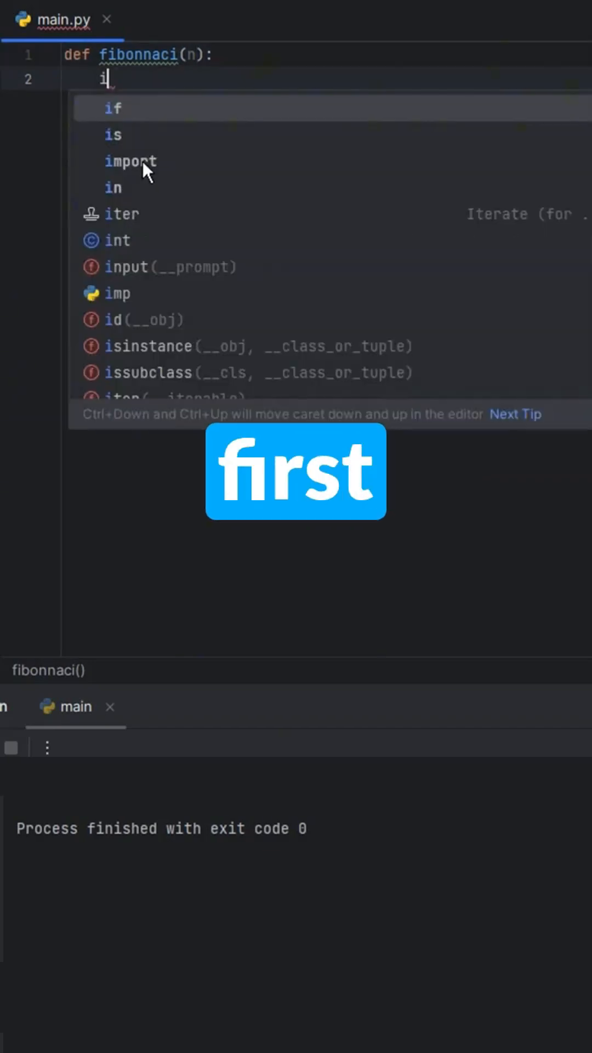
pyautogui.write('f n ==1 or n ==2:')
pyautogui.write('return 1')
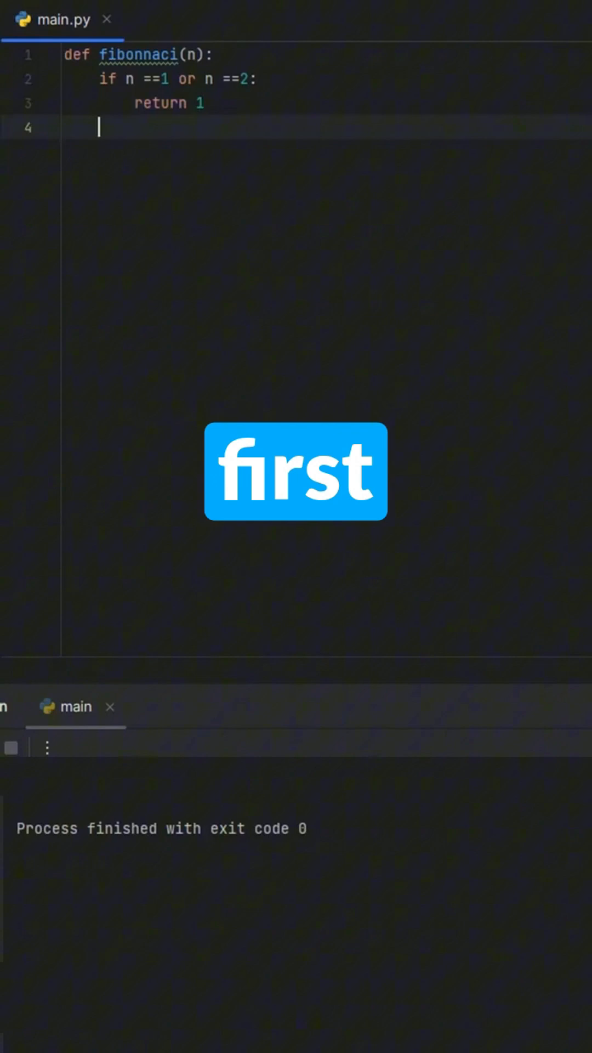
pyautogui.write('a')
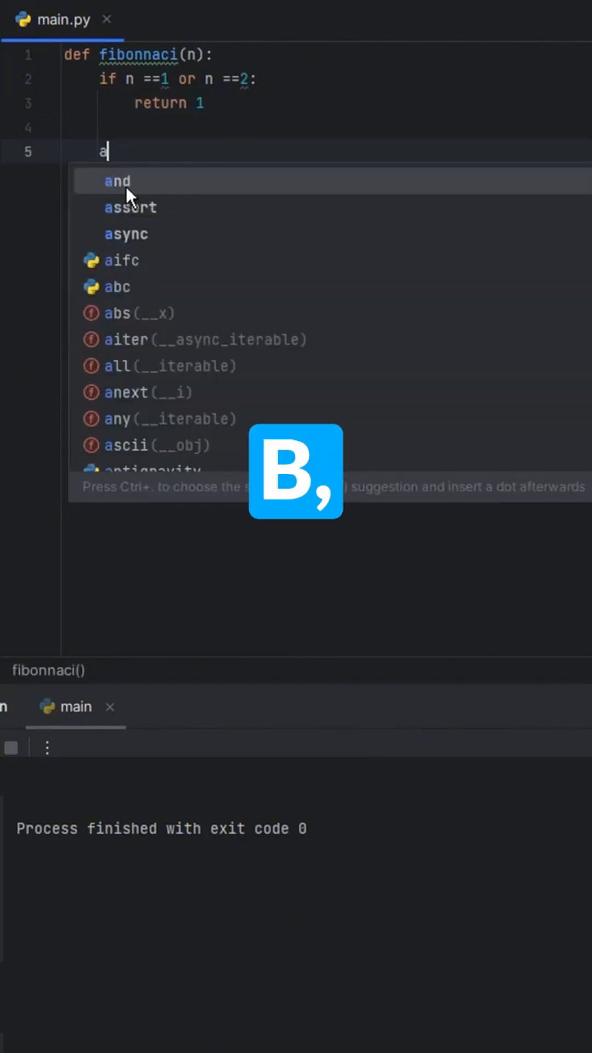
pyautogui.write('= 1')
pyautogui.write('b = 1')
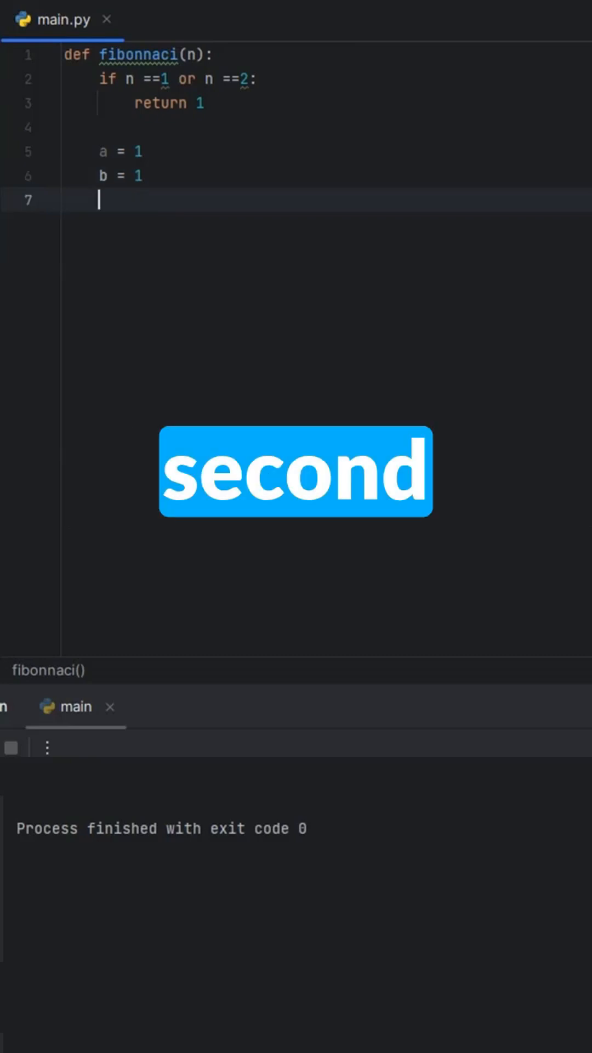
# Step: Add a for i in range(3,n+1) loop computing c = a + b, then a = b, b = c
pyautogui.write('for i in')
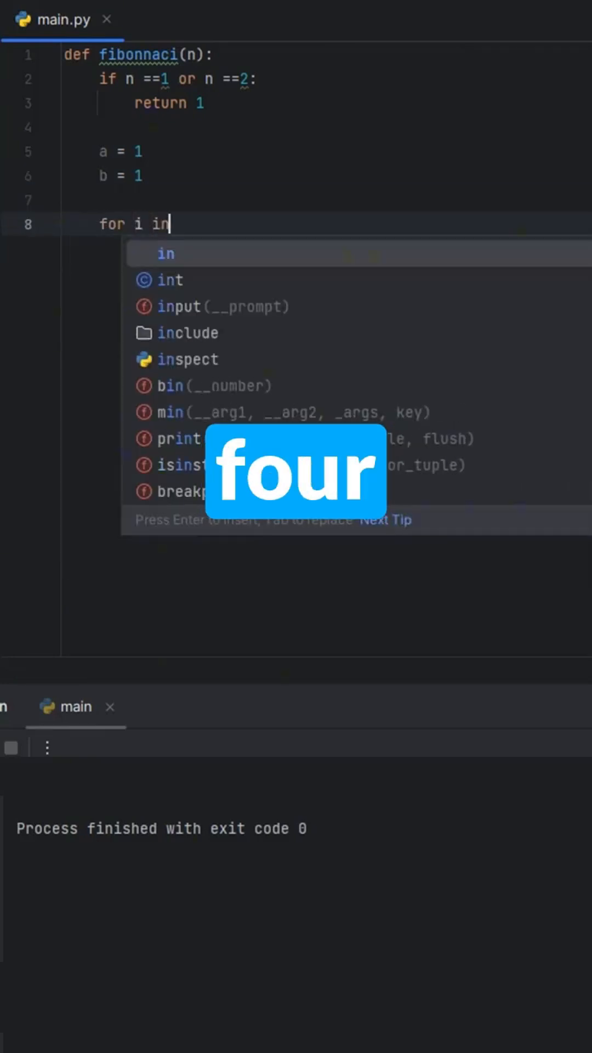
pyautogui.write('range()')
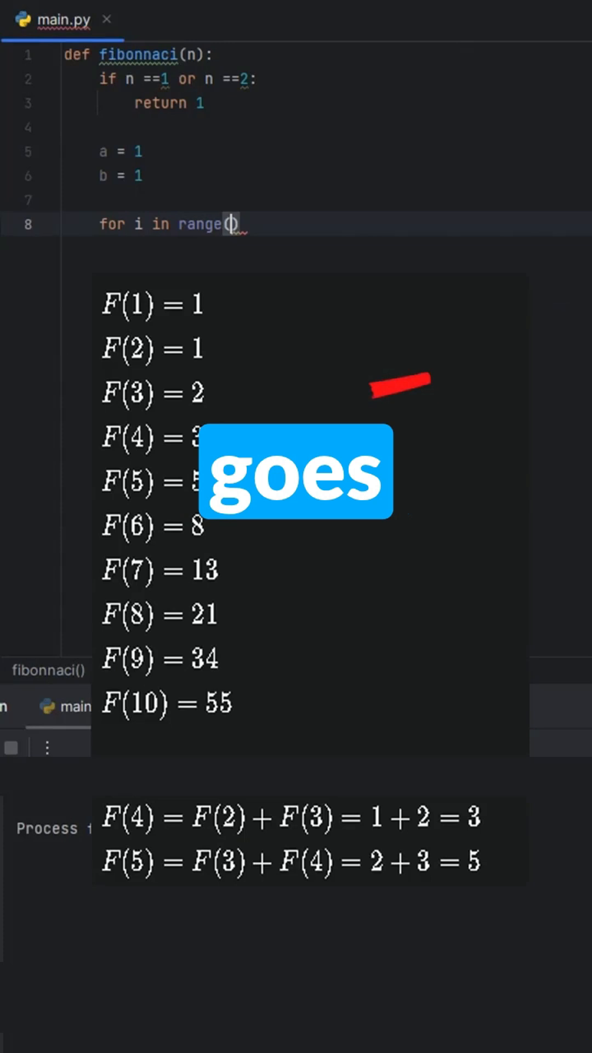
pyautogui.write('3,n+1')
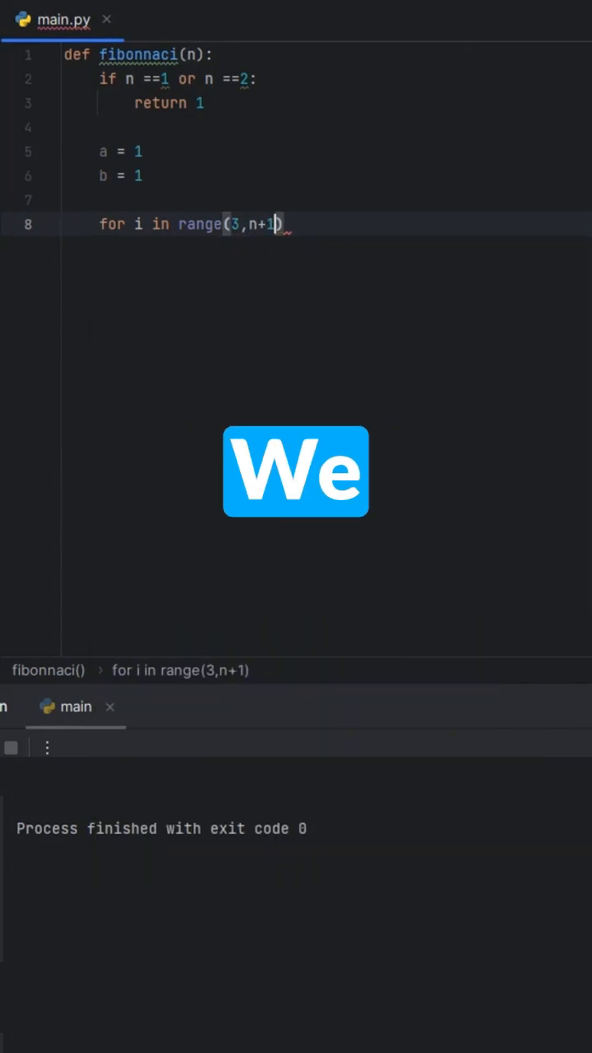
pyautogui.write(':')
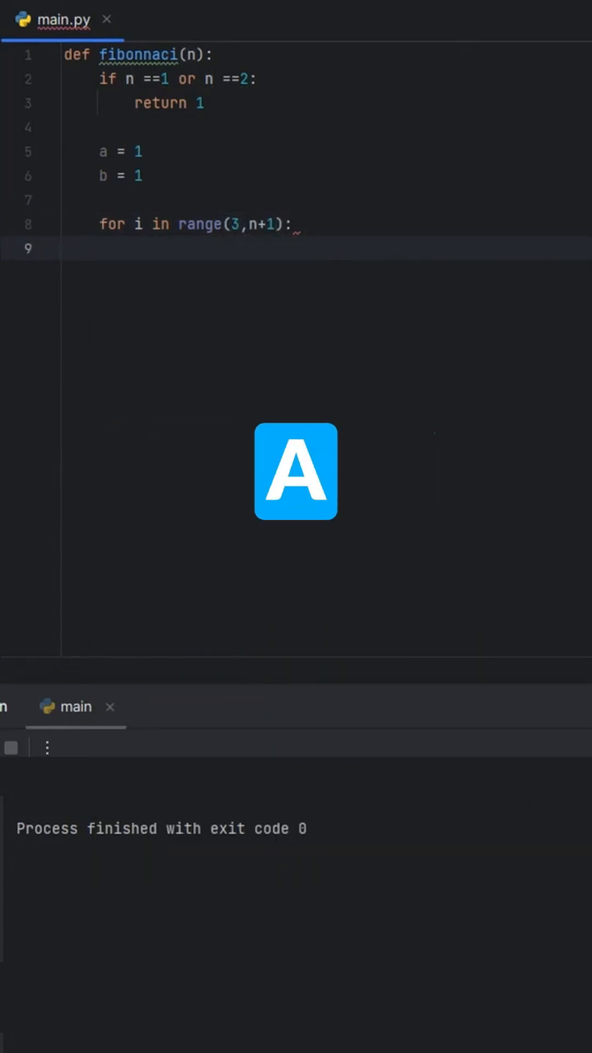
pyautogui.write('c = a +')
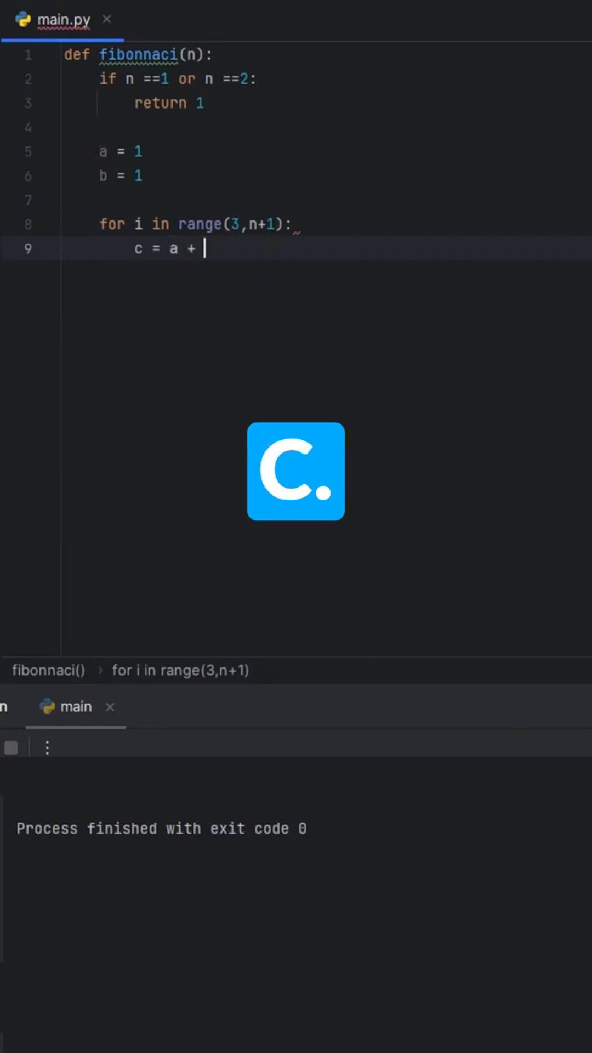
pyautogui.write('b')
pyautogui.write('a = b')
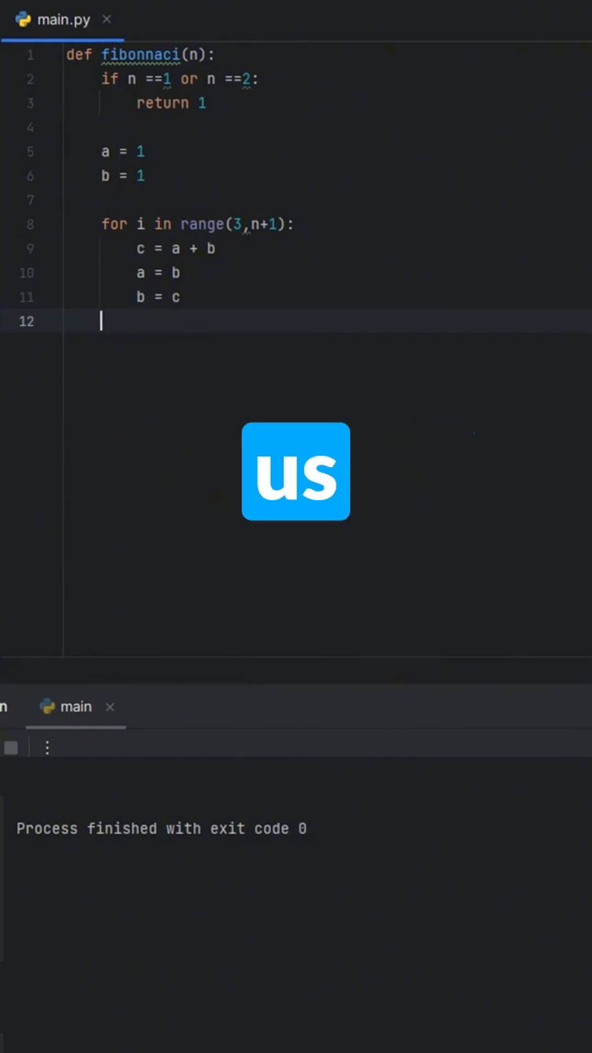
# Step: End the function with return b, then add n = 10 and start print(fibonnaci())
pyautogui.write('return')
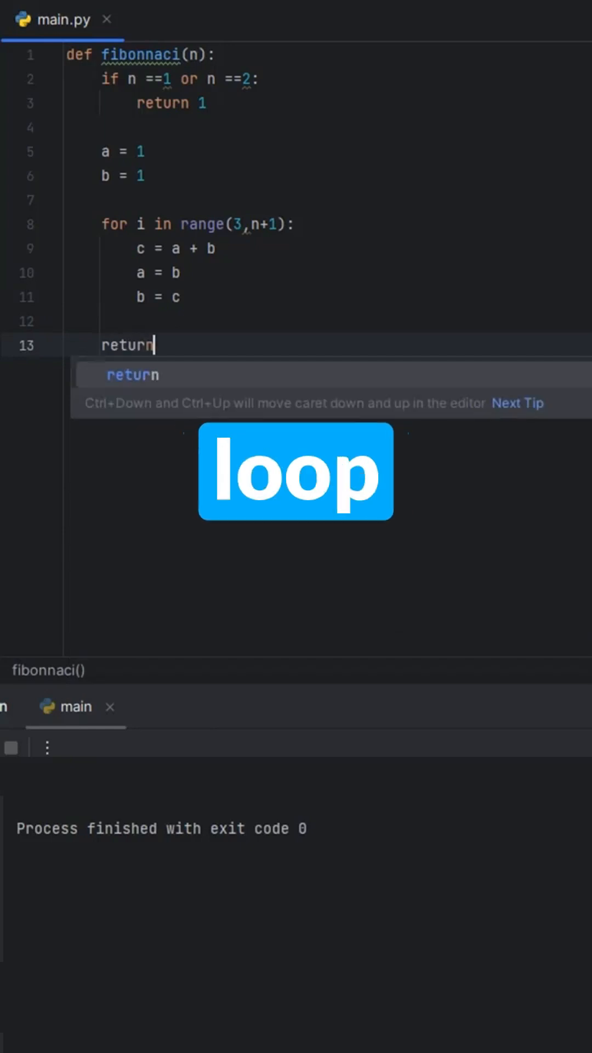
pyautogui.write('b')
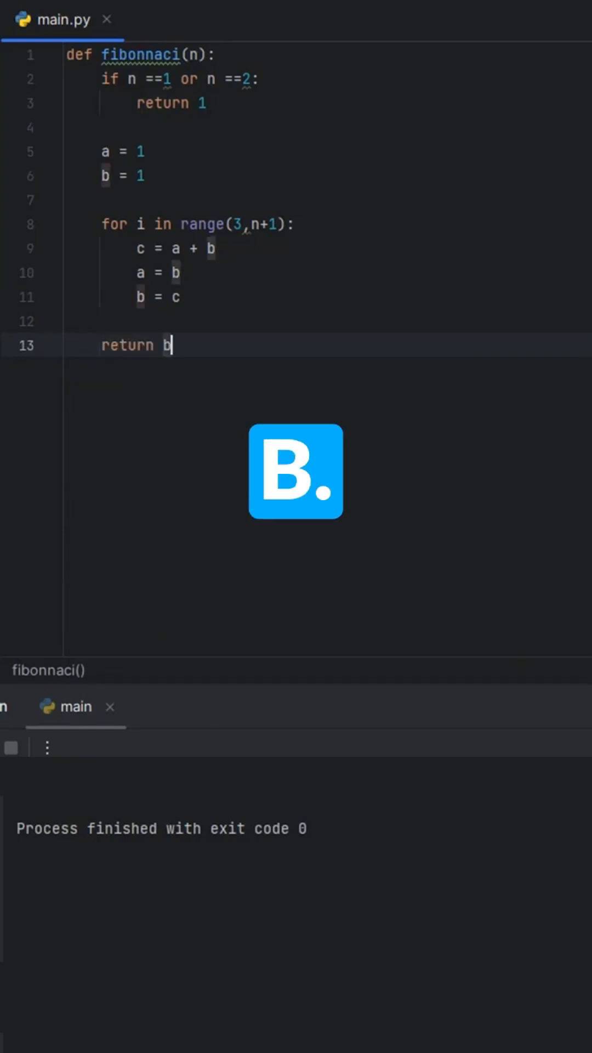
pyautogui.press('enter')
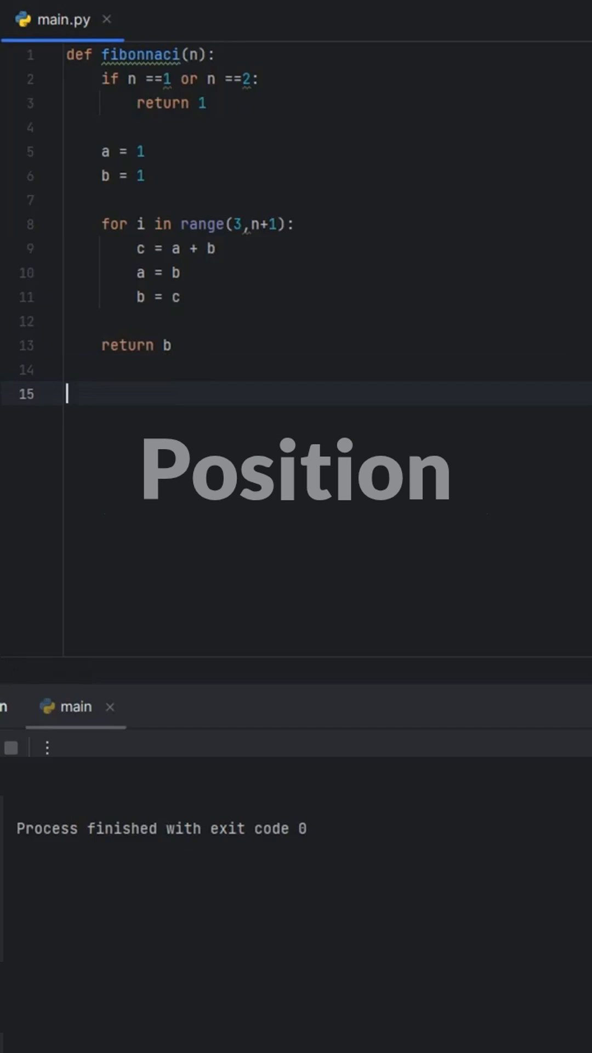
pyautogui.write('n = 10')
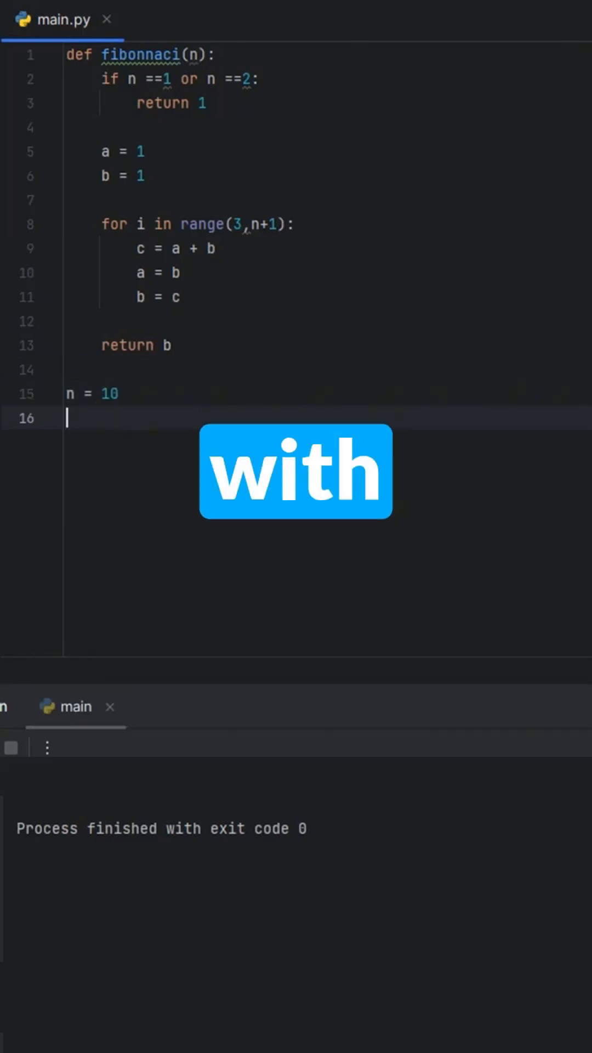
pyautogui.write('print()')
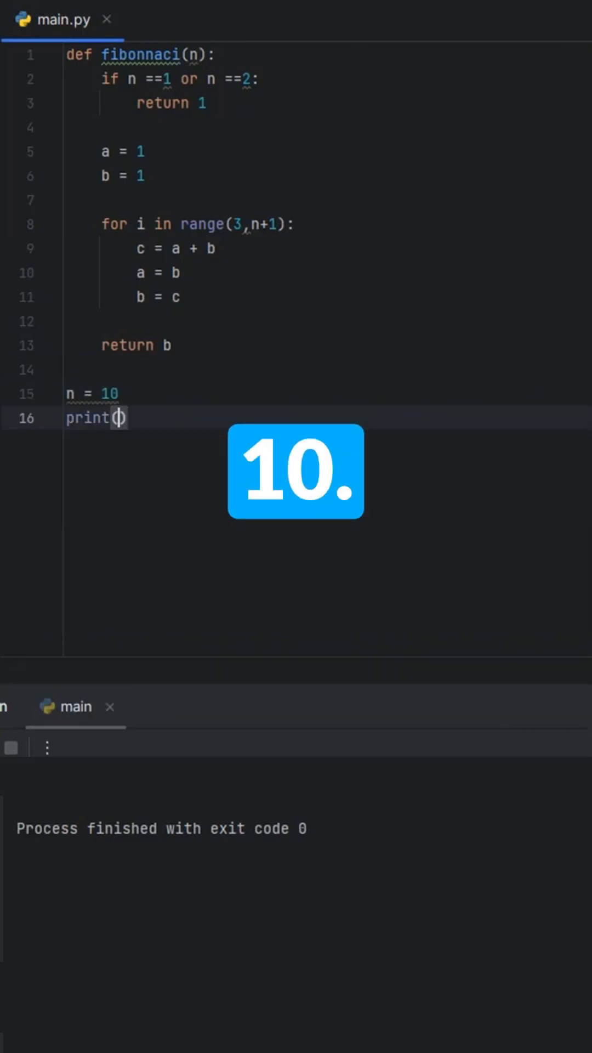
pyautogui.write('fibonnaci(')
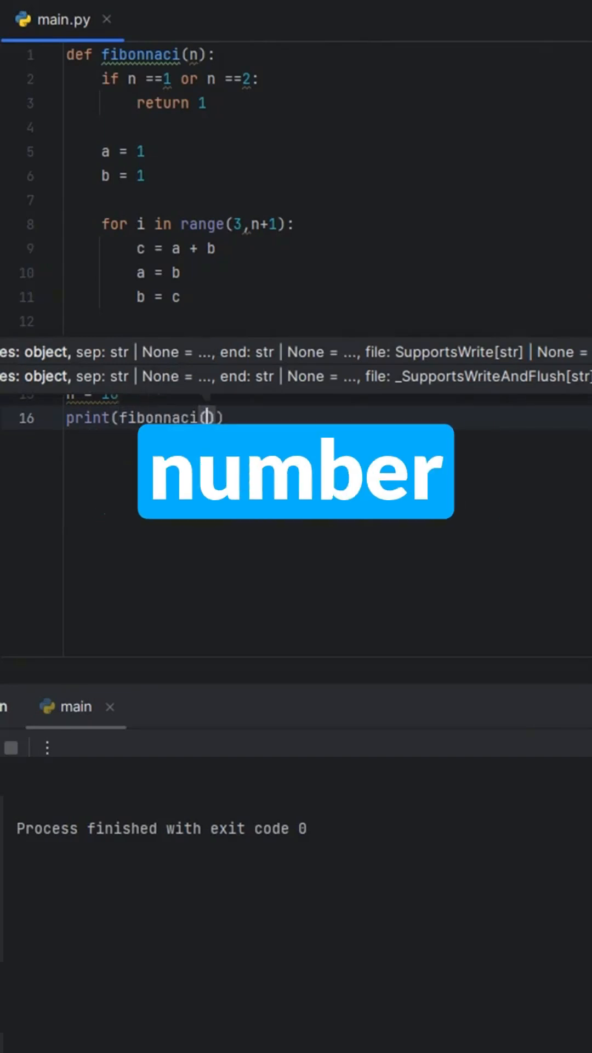